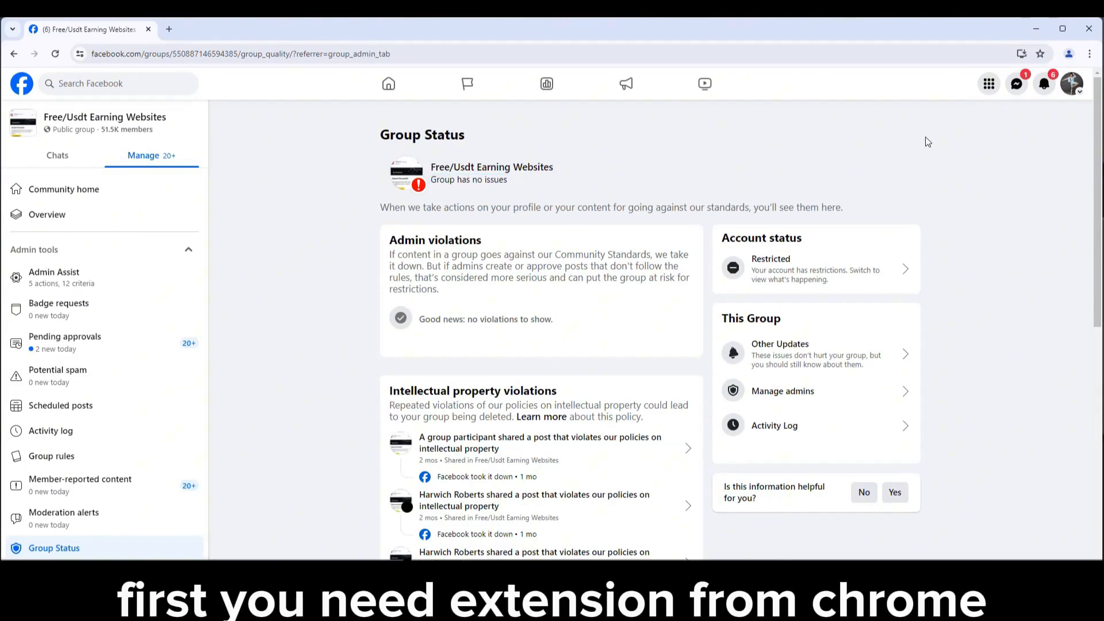
- Reach Chrome's Manage Extensions page and switch on Developer mode
{"action": "left_click", "coordinate": [1089, 54]}
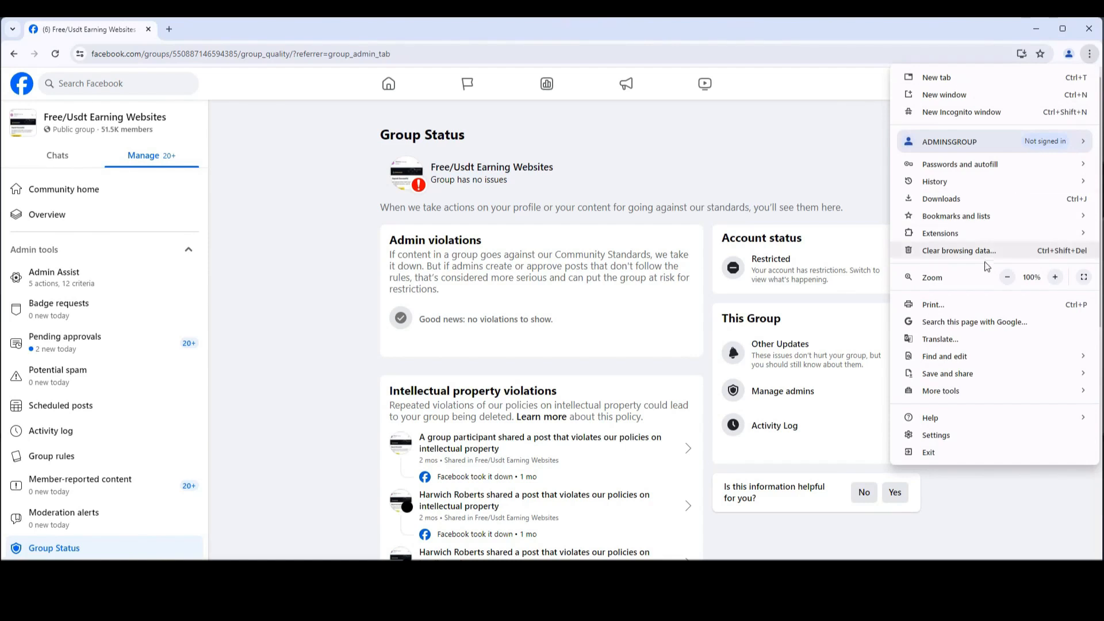
{"action": "left_click", "coordinate": [939, 233]}
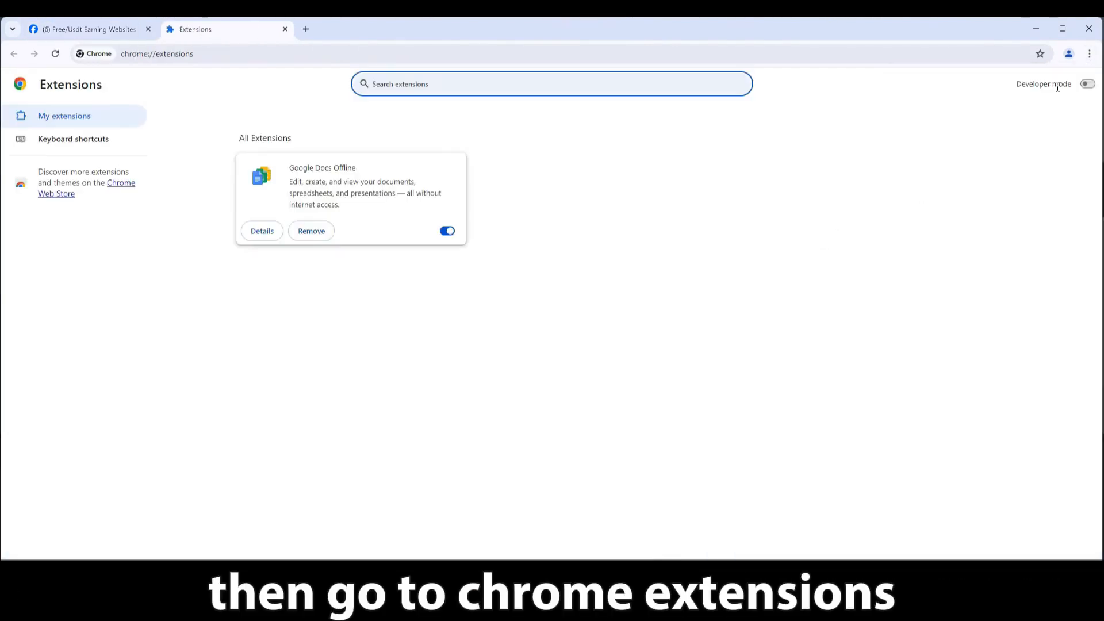
{"action": "left_click", "coordinate": [1087, 84]}
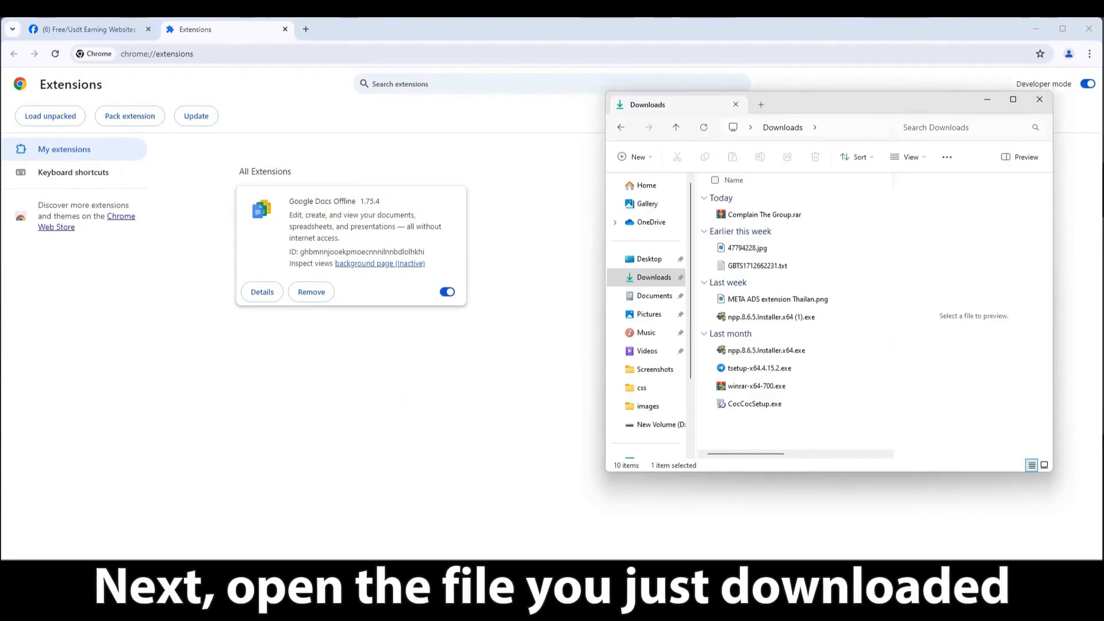
- Extract Complain The Group.rar into Downloads with WinRAR's Extract Here
{"action": "left_click", "coordinate": [763, 215]}
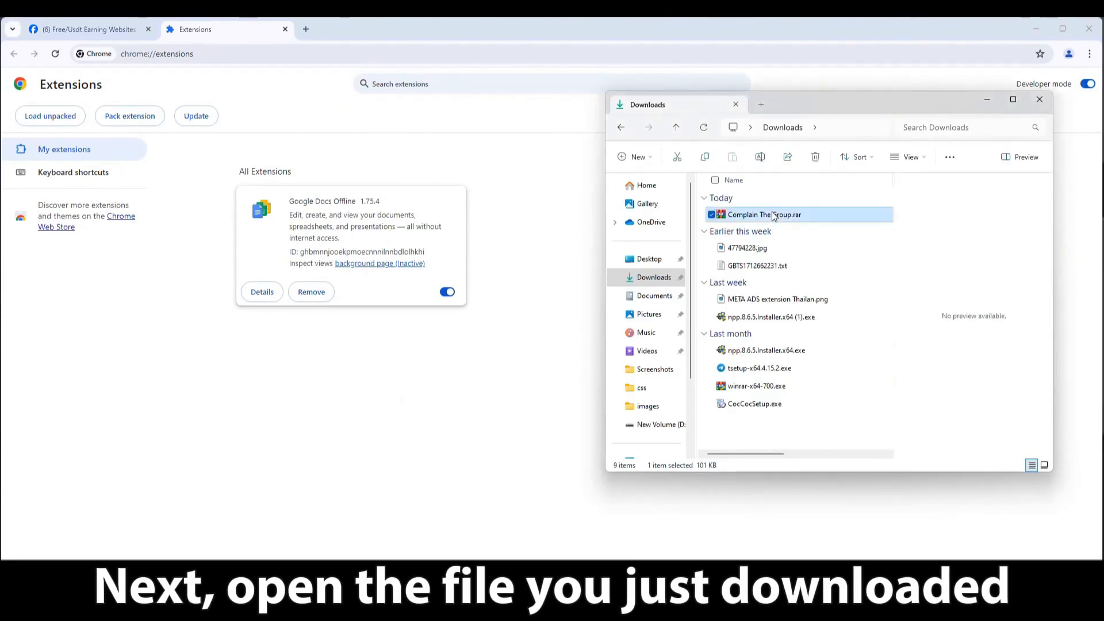
{"action": "right_click", "coordinate": [764, 214]}
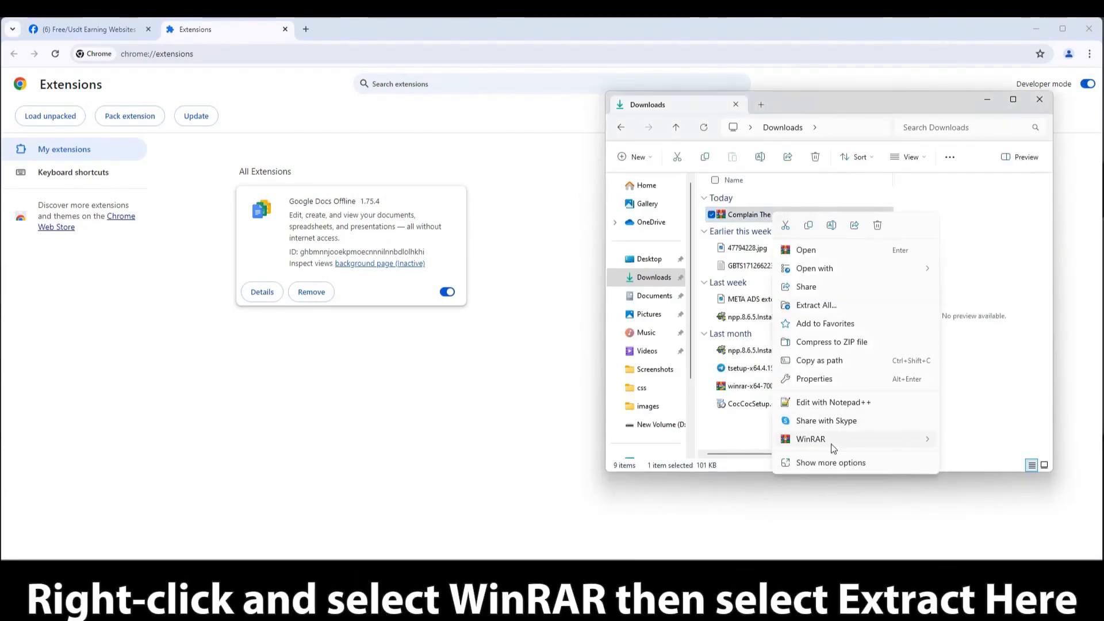
{"action": "mouse_move", "coordinate": [810, 438]}
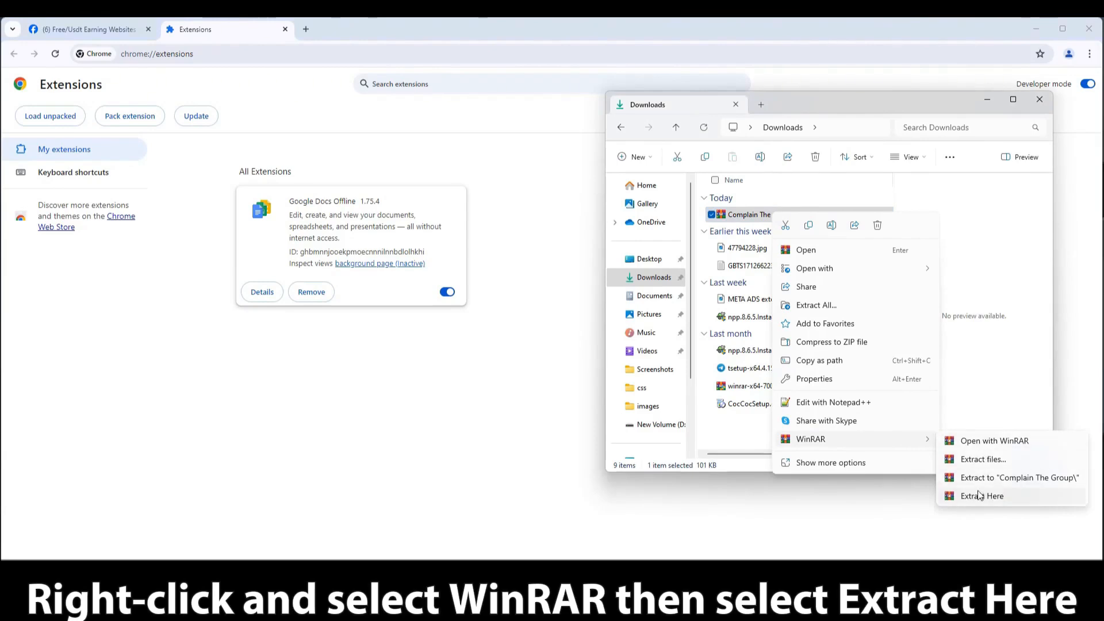
{"action": "left_click", "coordinate": [980, 495]}
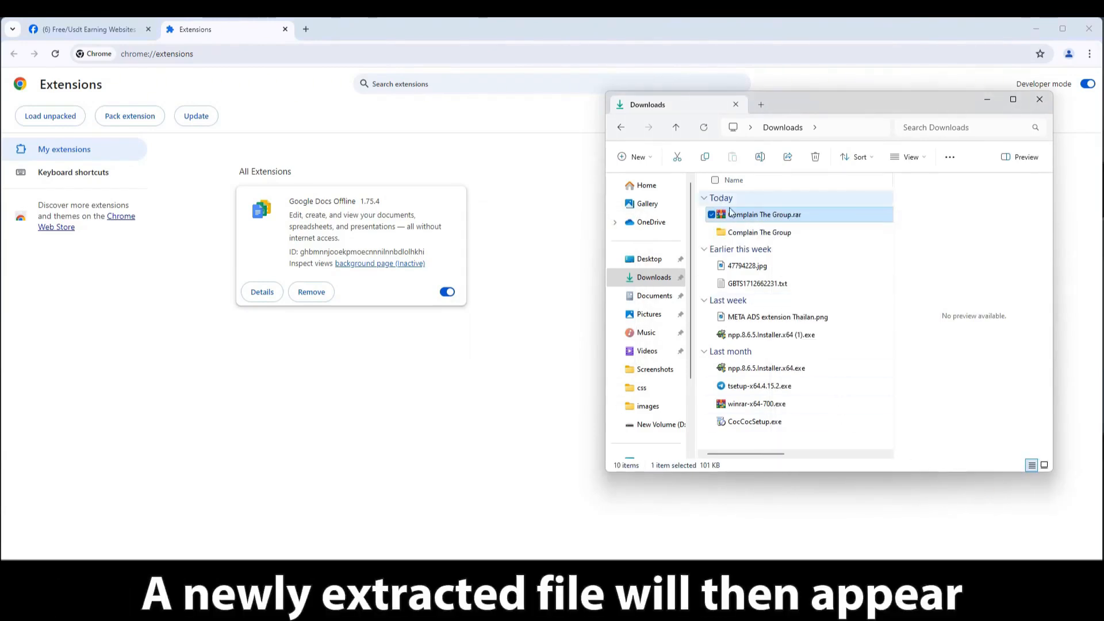
- Load the extracted folder as the COMPLAIN THE GROUP extension, pin it, and return to Facebook
{"action": "left_click_drag", "start_coordinate": [758, 231], "coordinate": [415, 209]}
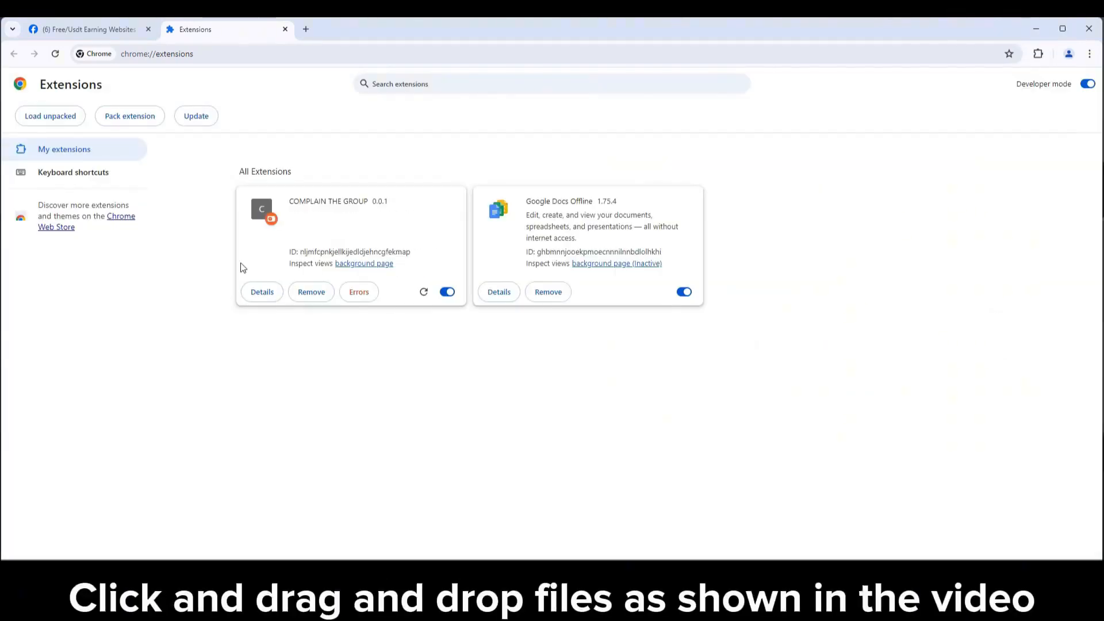
{"action": "left_click", "coordinate": [1037, 54]}
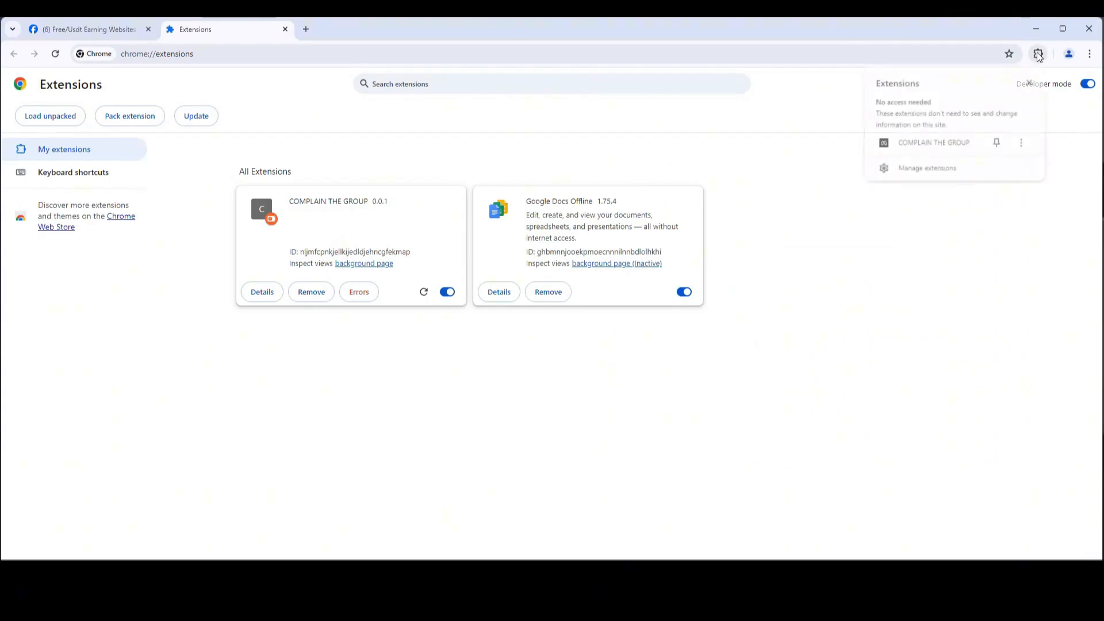
{"action": "left_click", "coordinate": [996, 143]}
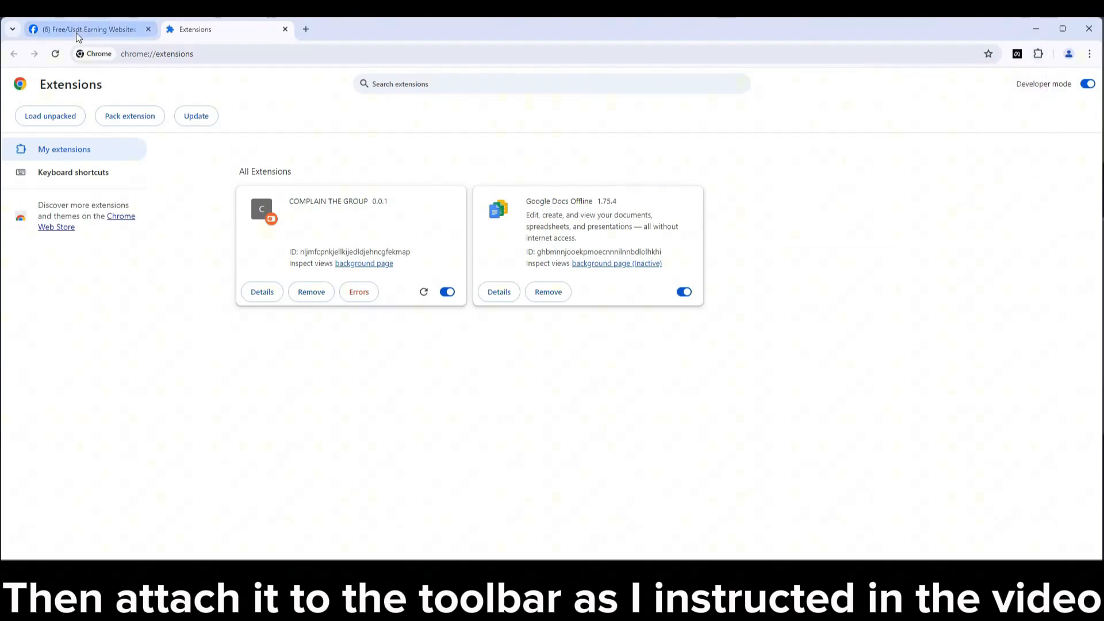
{"action": "left_click", "coordinate": [84, 29]}
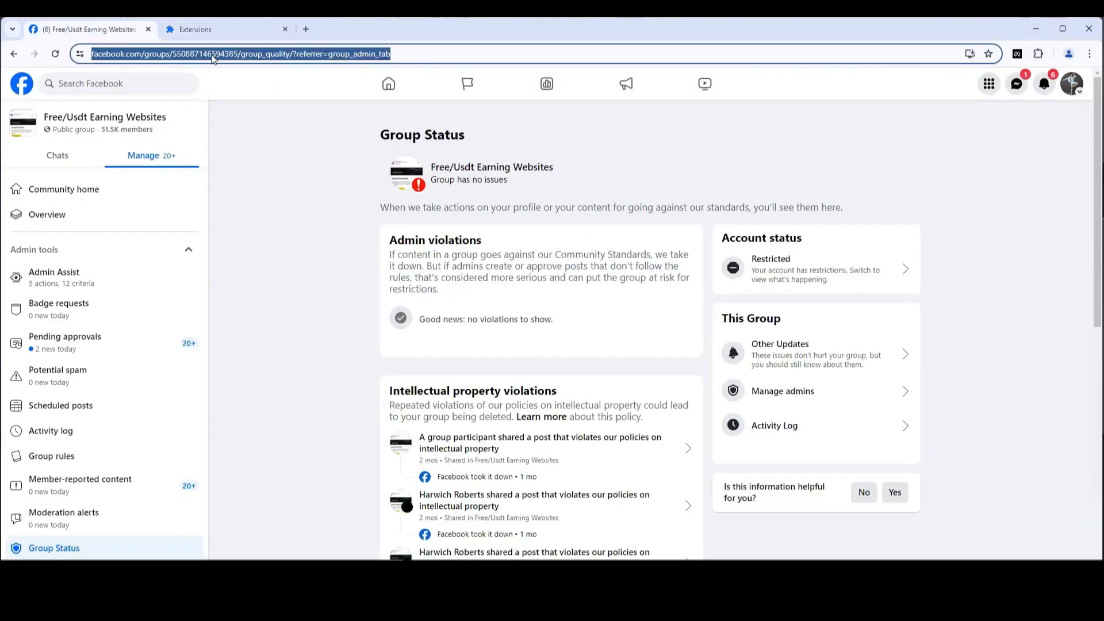
{"action": "double_click", "coordinate": [246, 54]}
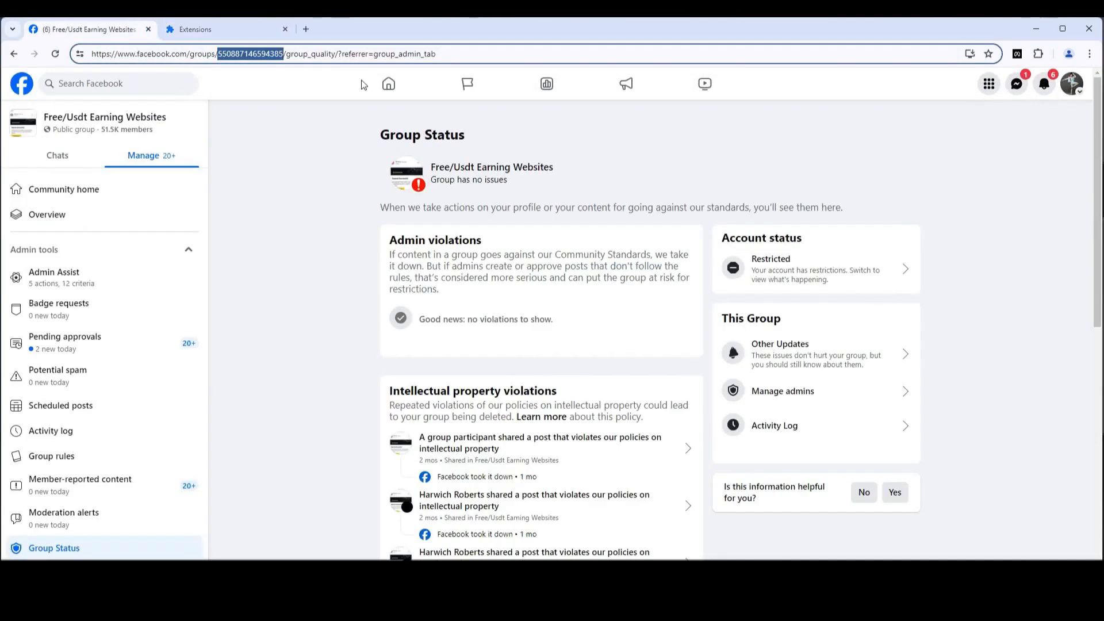
{"action": "left_click", "coordinate": [1017, 54]}
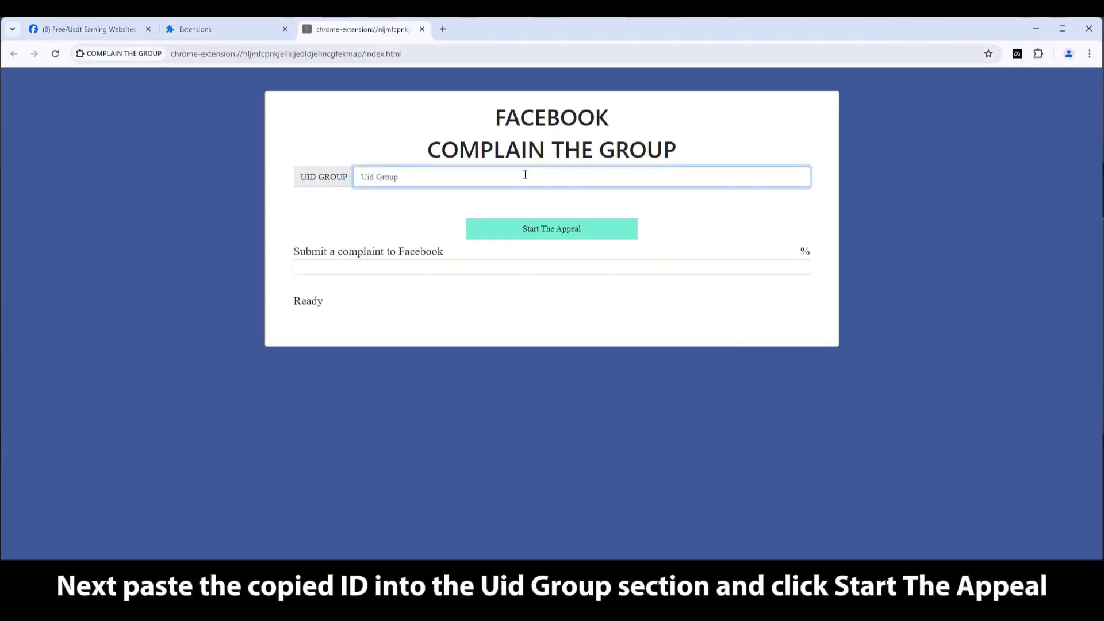
{"action": "left_click", "coordinate": [551, 228]}
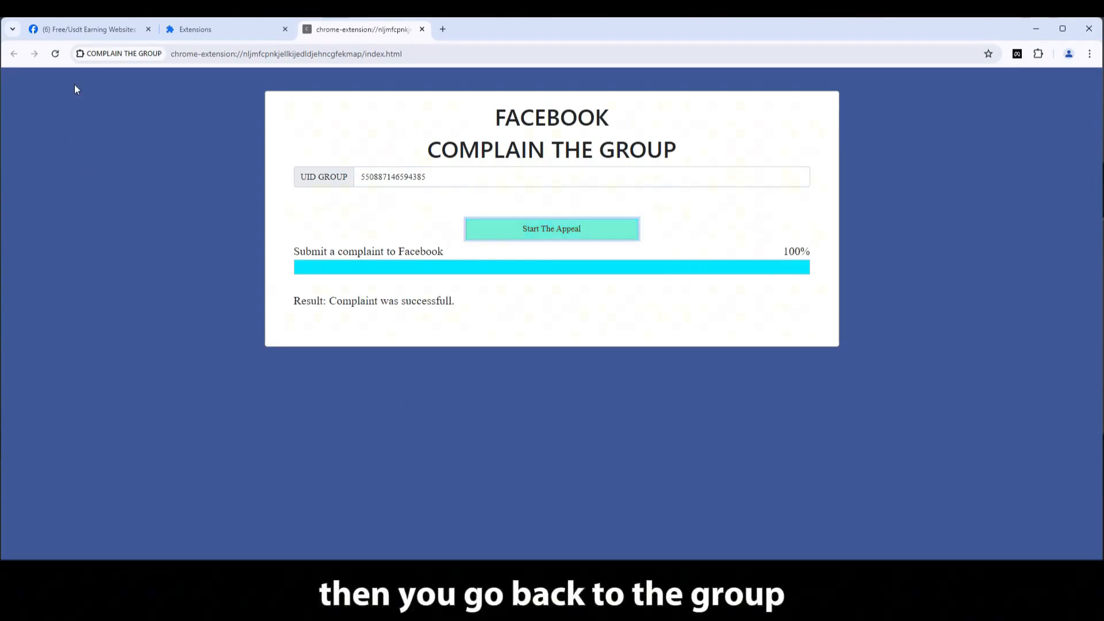
- Reload the Facebook Group Status page until it shows 'Group has no issues' in green
{"action": "left_click", "coordinate": [84, 29]}
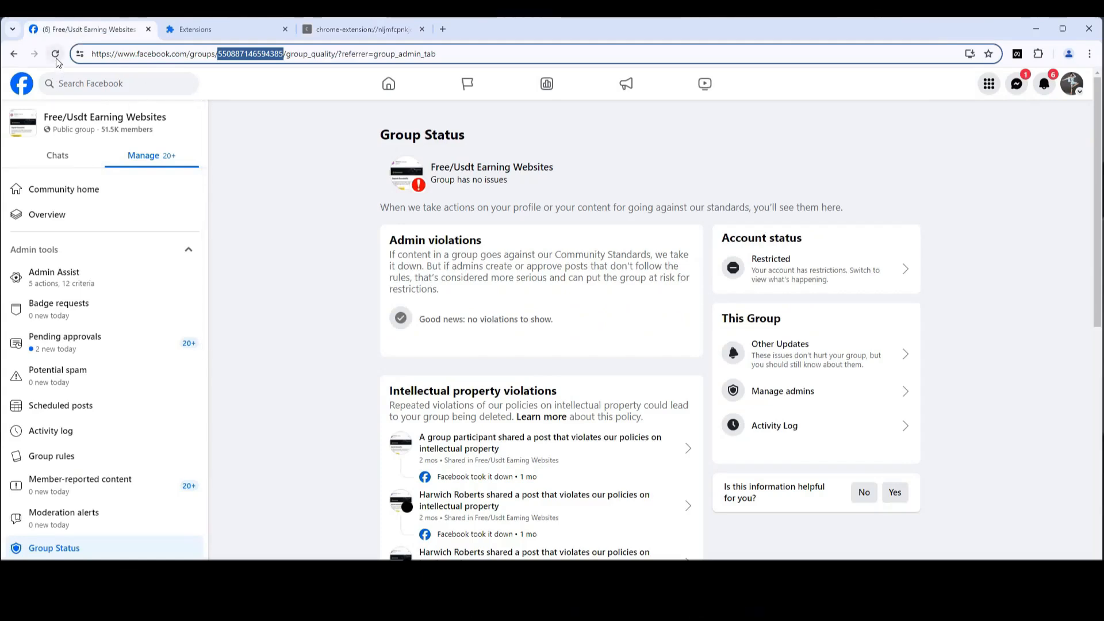
{"action": "left_click", "coordinate": [55, 54]}
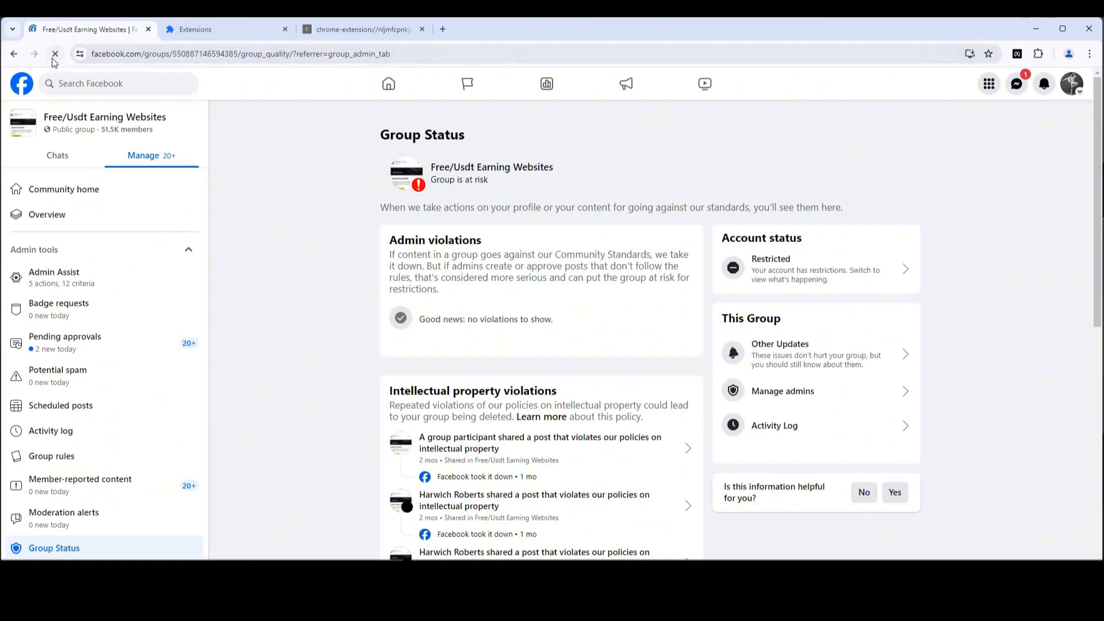
{"action": "left_click", "coordinate": [55, 54]}
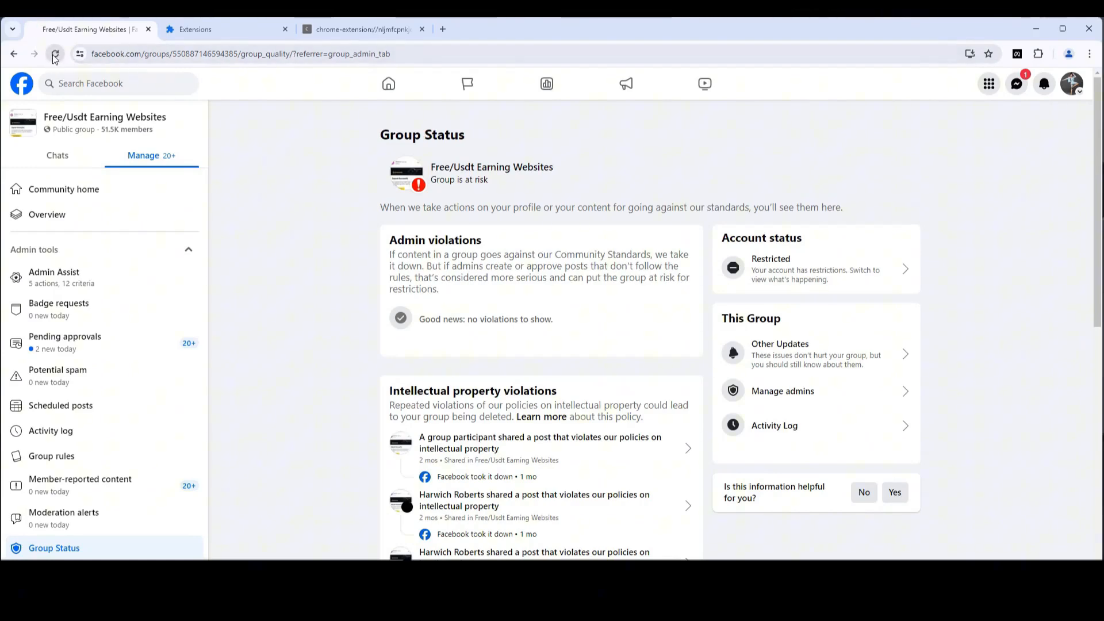
{"action": "left_click", "coordinate": [56, 54]}
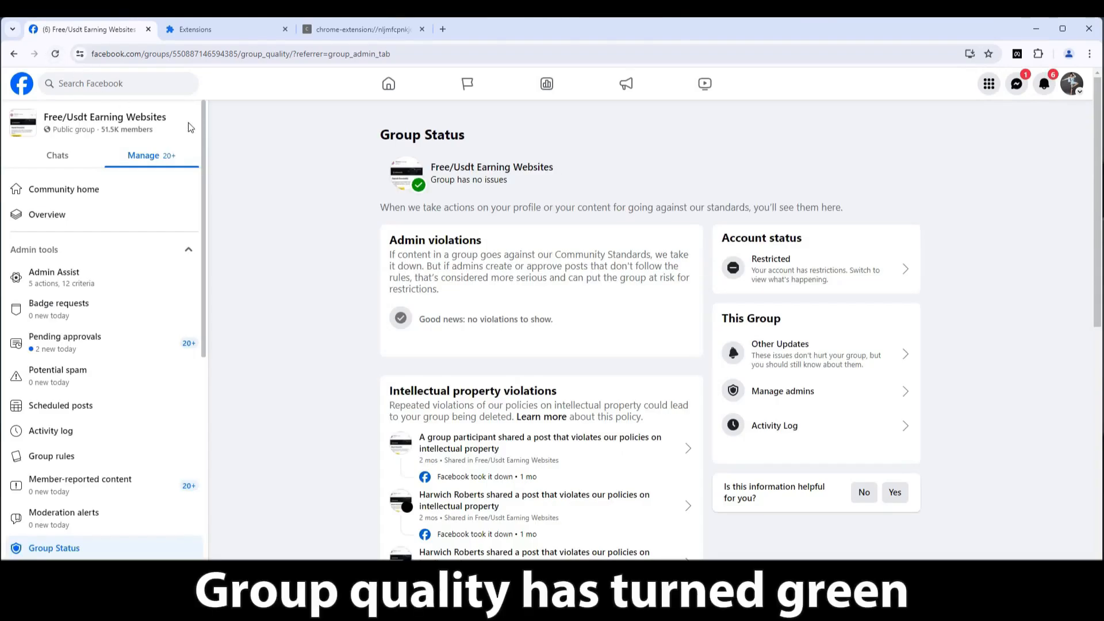